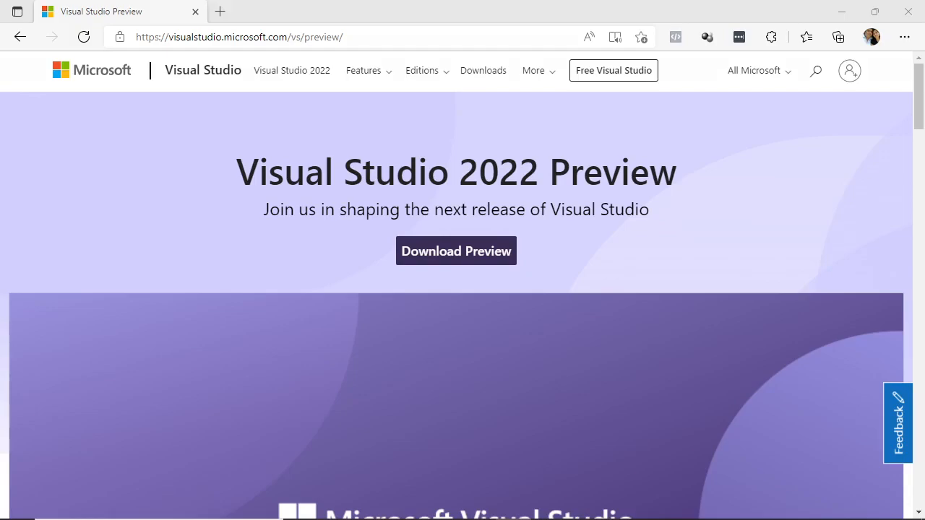
{"action": "mouse_move", "coordinate": [733, 329]}
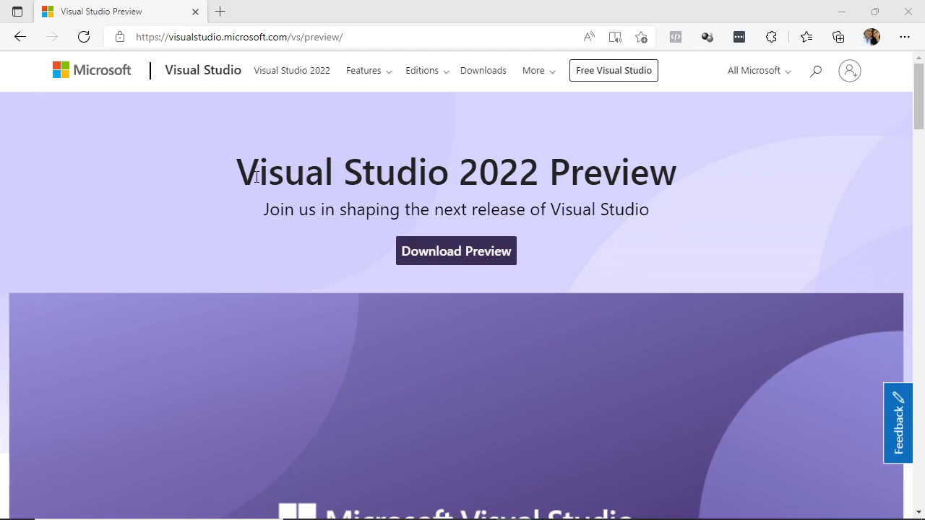
{"action": "mouse_move", "coordinate": [567, 244]}
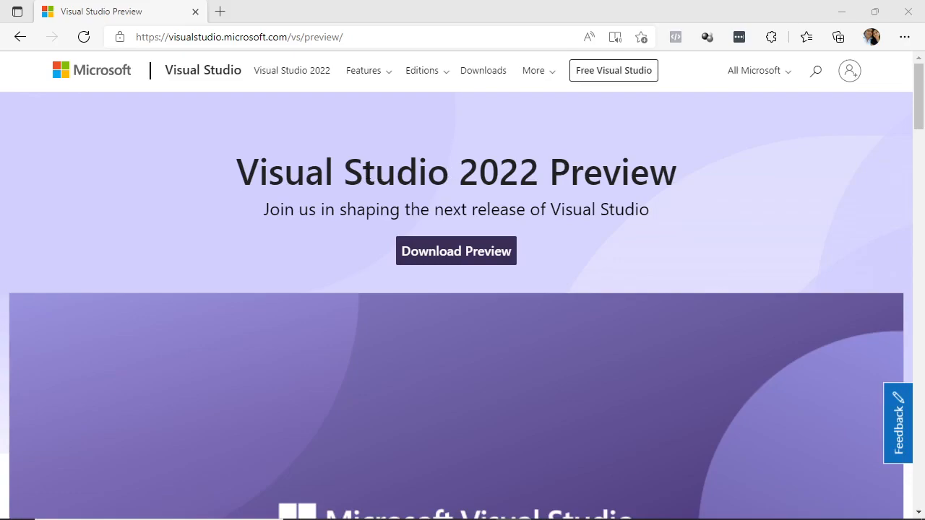
{"action": "mouse_move", "coordinate": [332, 171]}
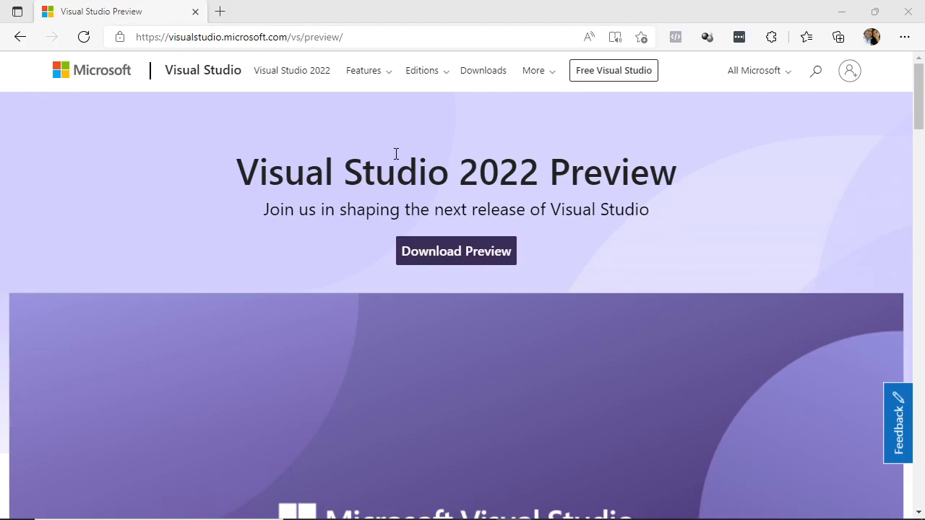
{"action": "mouse_move", "coordinate": [389, 157]}
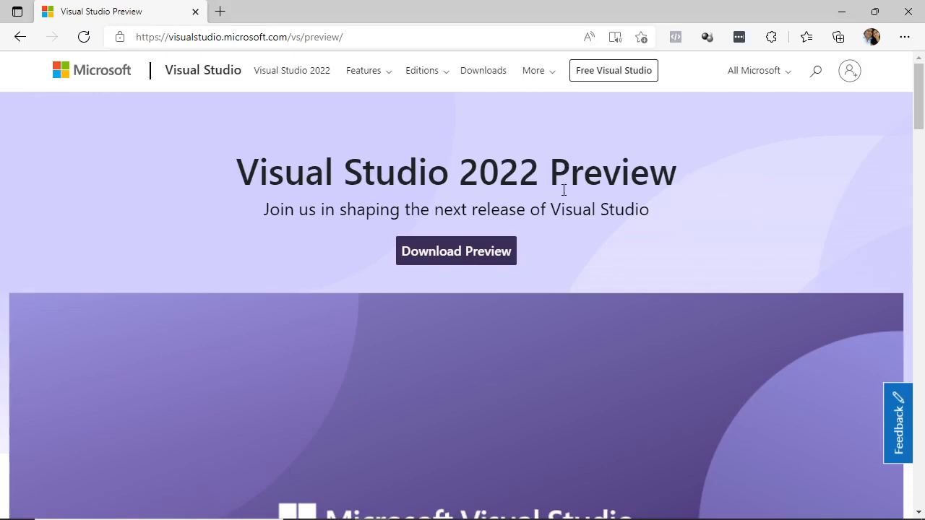
Step: Download the Visual Studio 2022 Preview Community edition from the preview editions section
{"action": "double_click", "coordinate": [612, 172]}
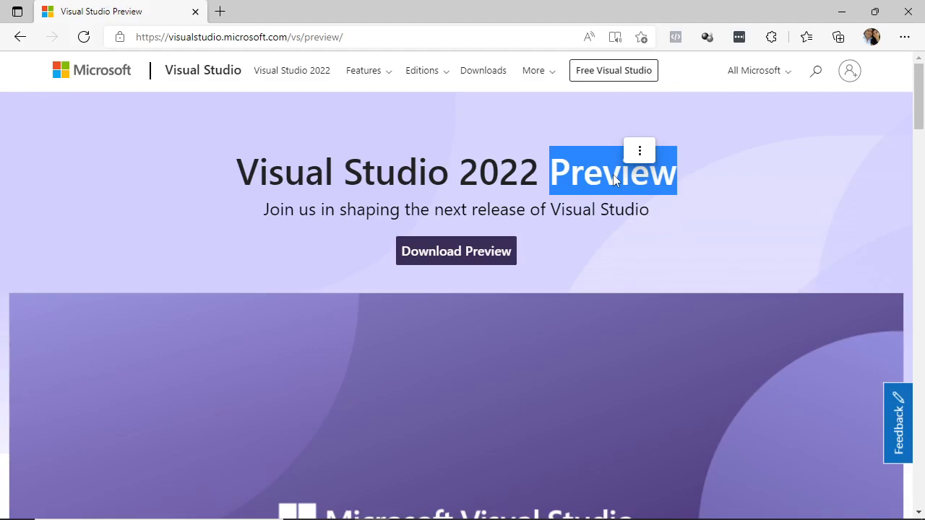
{"action": "left_click", "coordinate": [523, 214]}
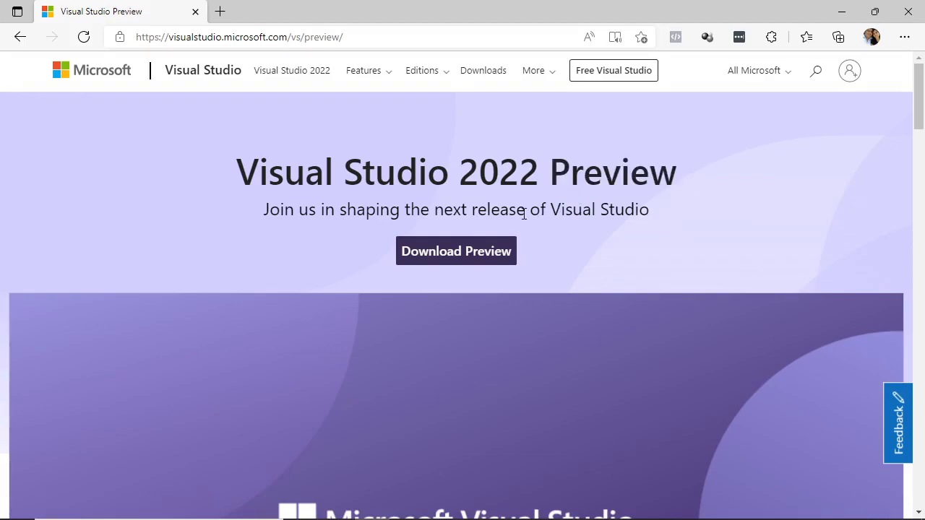
{"action": "left_click", "coordinate": [456, 251]}
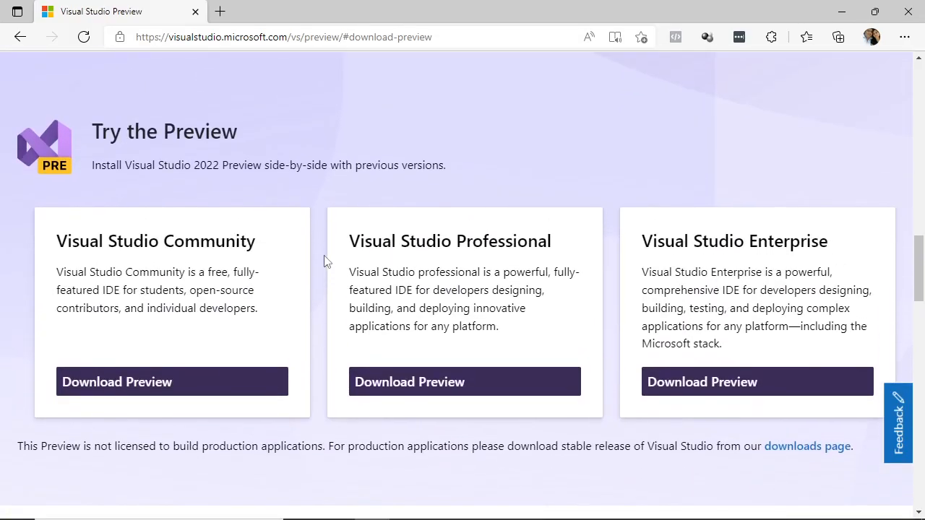
{"action": "scroll", "scroll_direction": "down", "scroll_amount": 3}
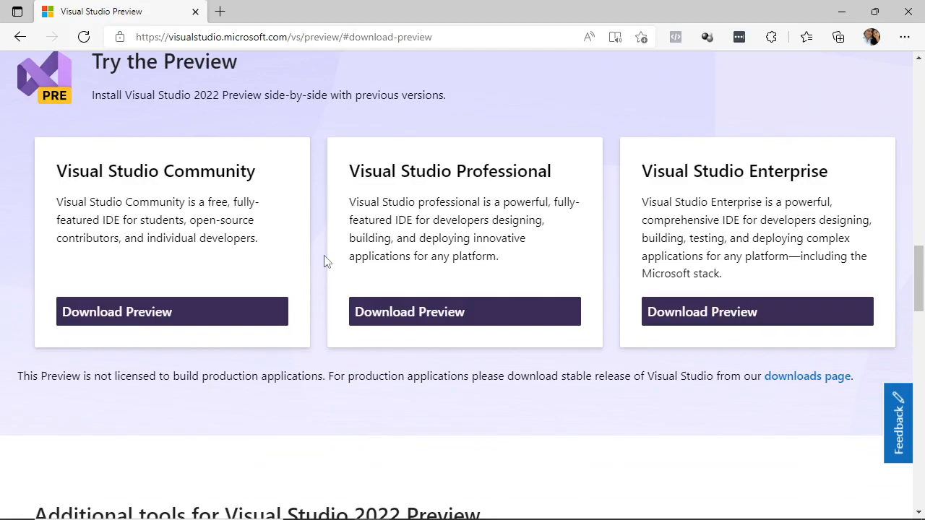
{"action": "mouse_move", "coordinate": [321, 253]}
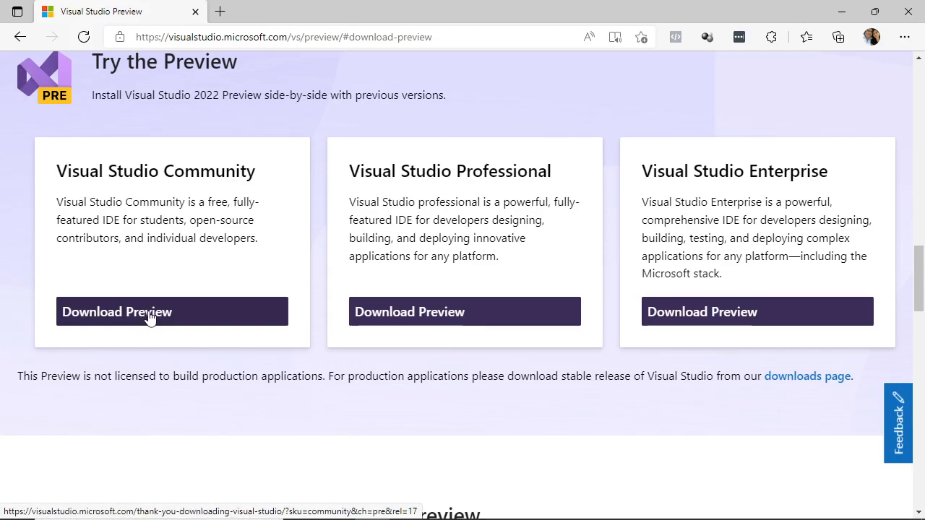
{"action": "left_click", "coordinate": [116, 312]}
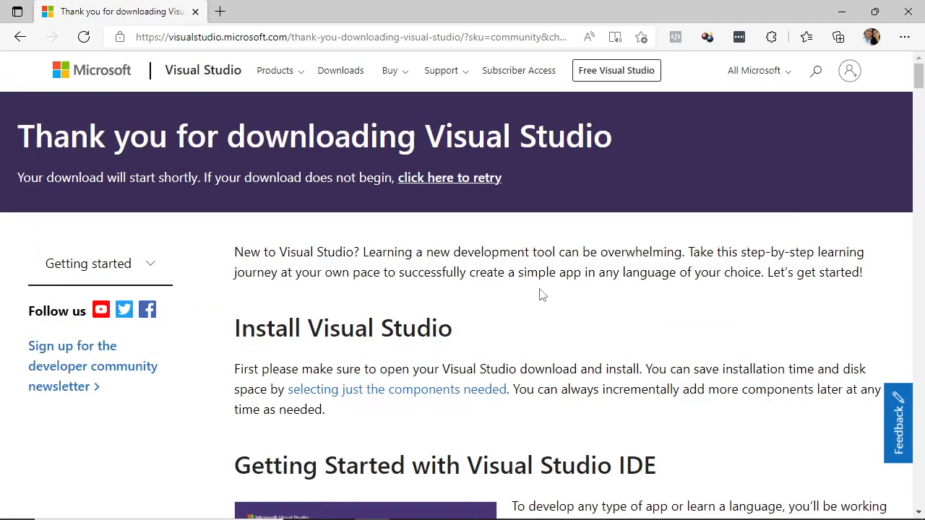
Step: Open the downloaded vs_community installer from Edge's Downloads list
{"action": "left_click", "coordinate": [838, 37]}
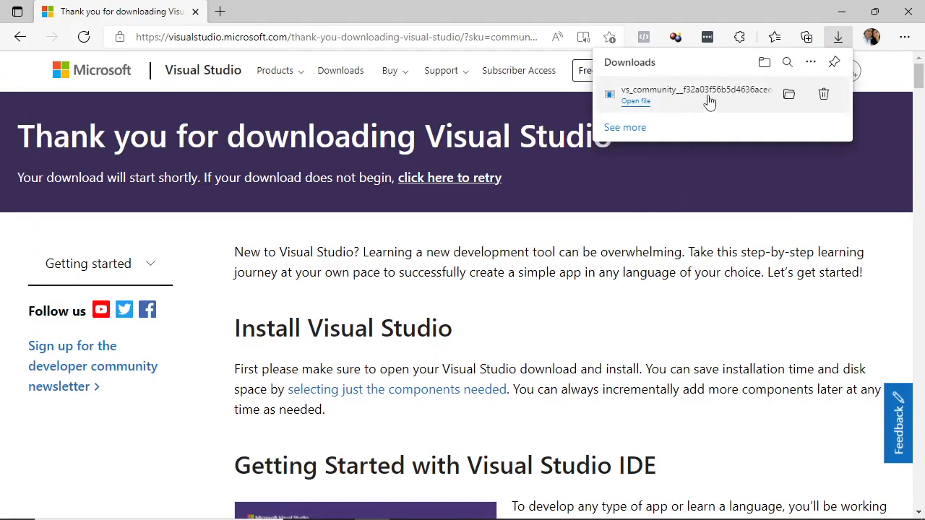
{"action": "left_click", "coordinate": [635, 101]}
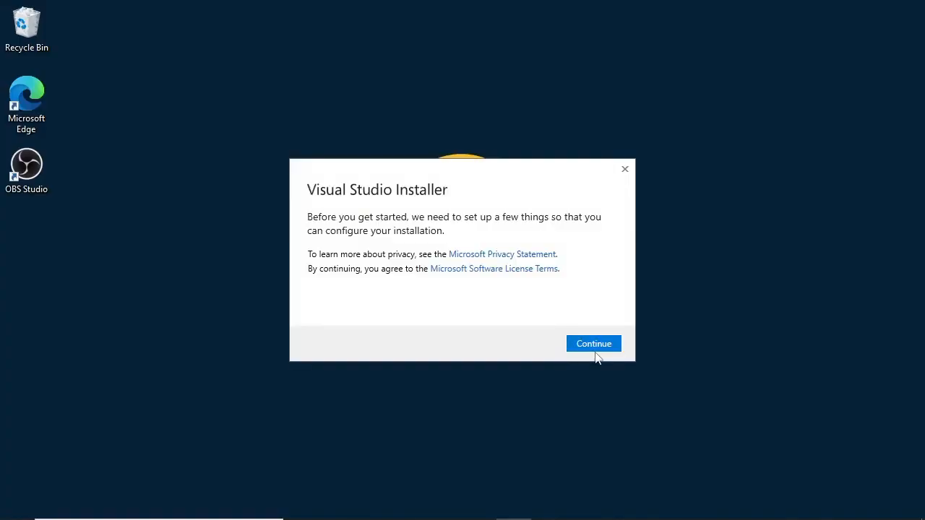
{"action": "left_click", "coordinate": [593, 343]}
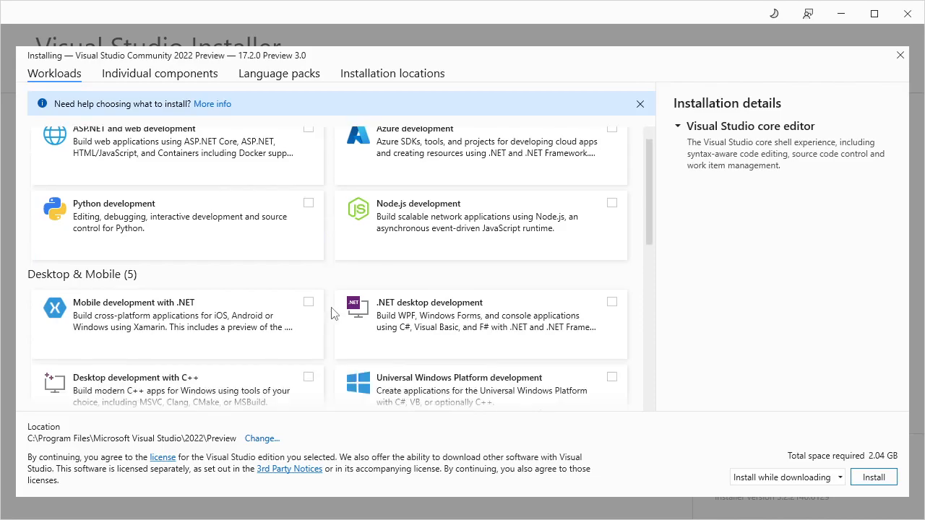
{"action": "scroll", "scroll_direction": "down", "scroll_amount": 3}
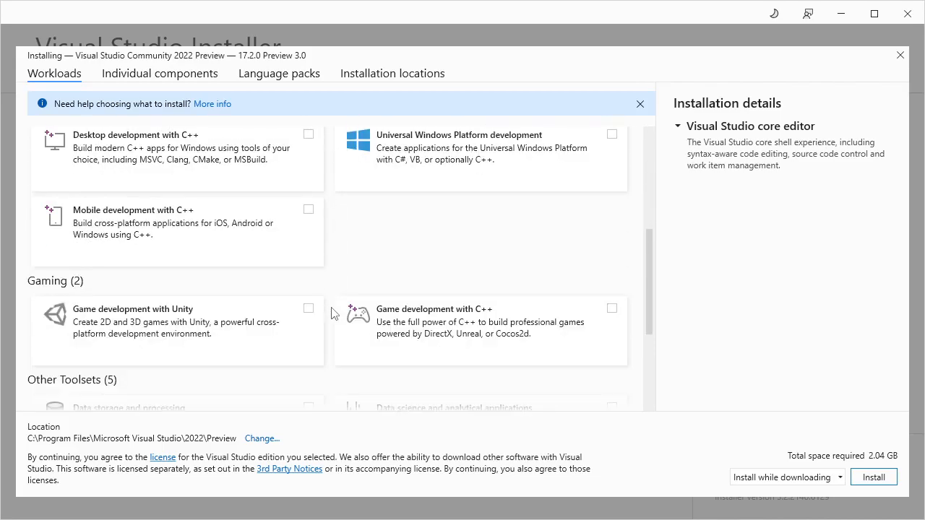
{"action": "scroll", "scroll_direction": "down", "scroll_amount": 3}
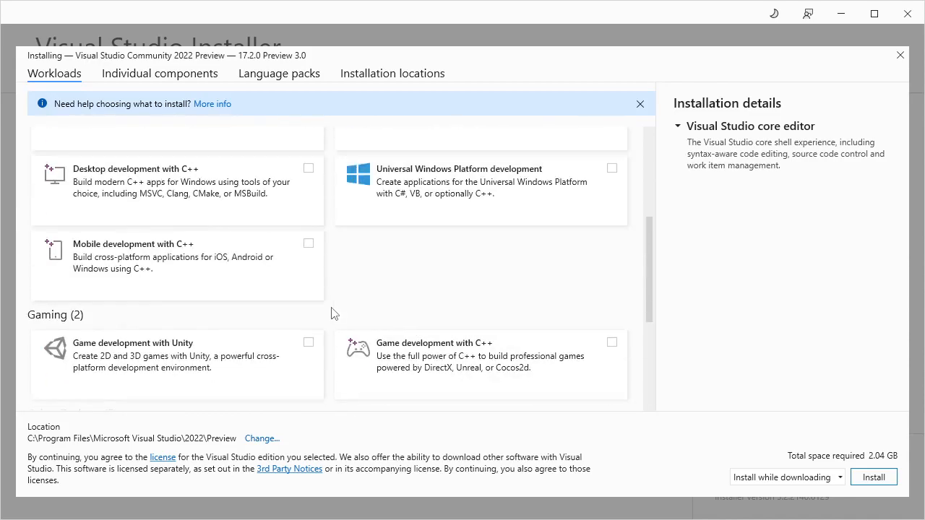
{"action": "scroll", "scroll_direction": "up", "scroll_amount": 3}
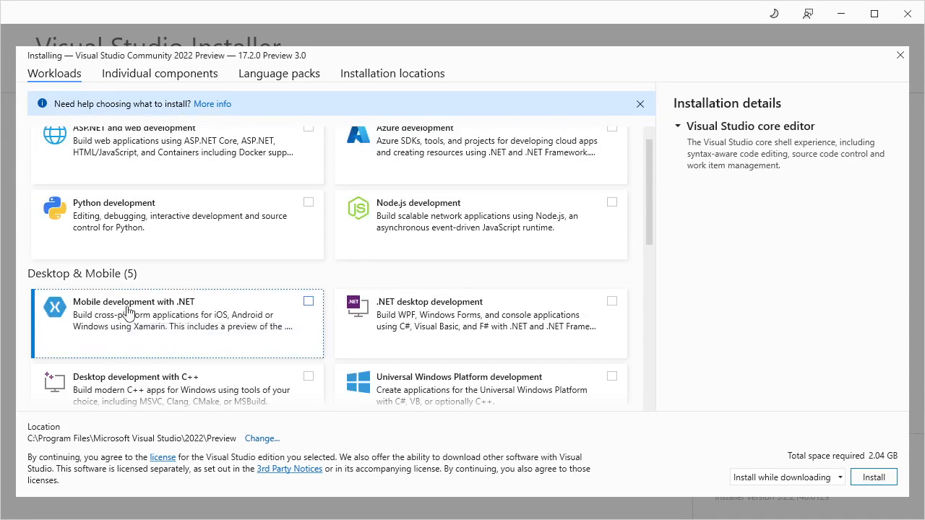
Step: Select the Mobile development with .NET workload, including .NET MAUI, and start the installation
{"action": "left_click", "coordinate": [308, 301]}
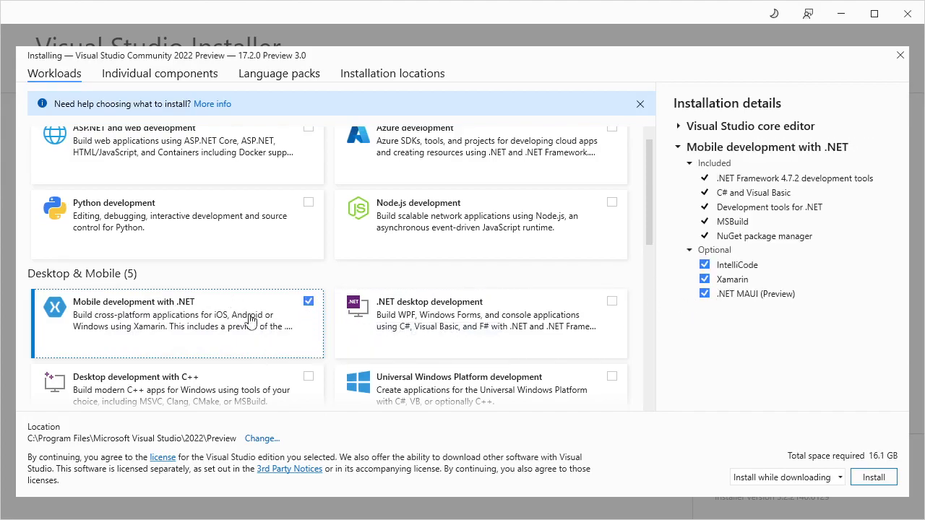
{"action": "mouse_move", "coordinate": [253, 331]}
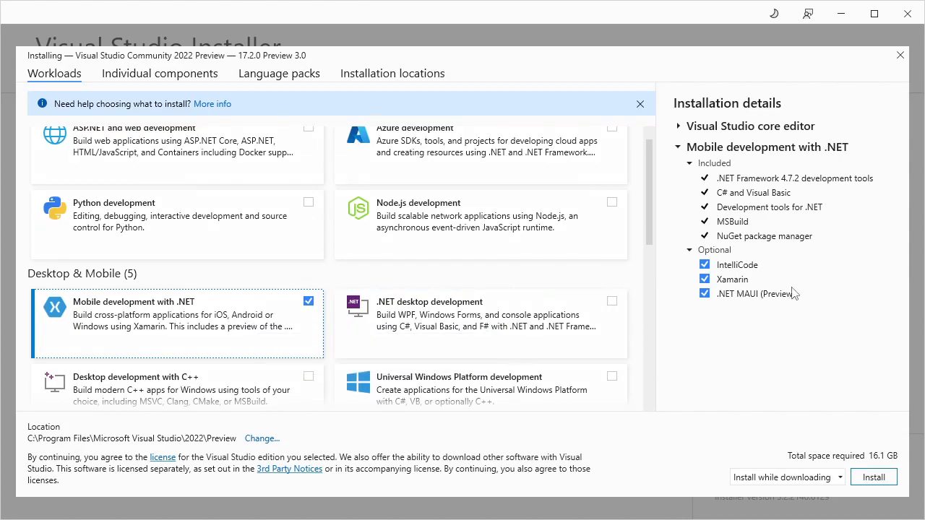
{"action": "mouse_move", "coordinate": [741, 304]}
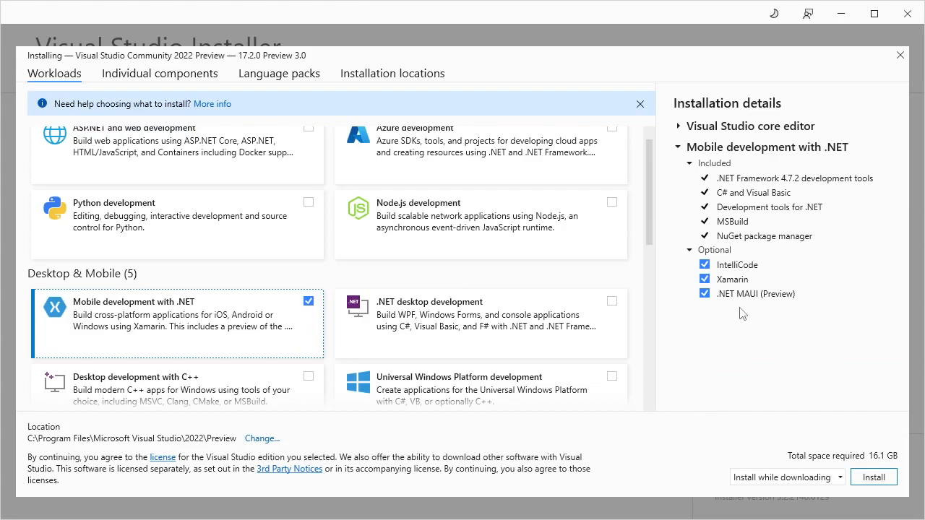
{"action": "left_click", "coordinate": [873, 477]}
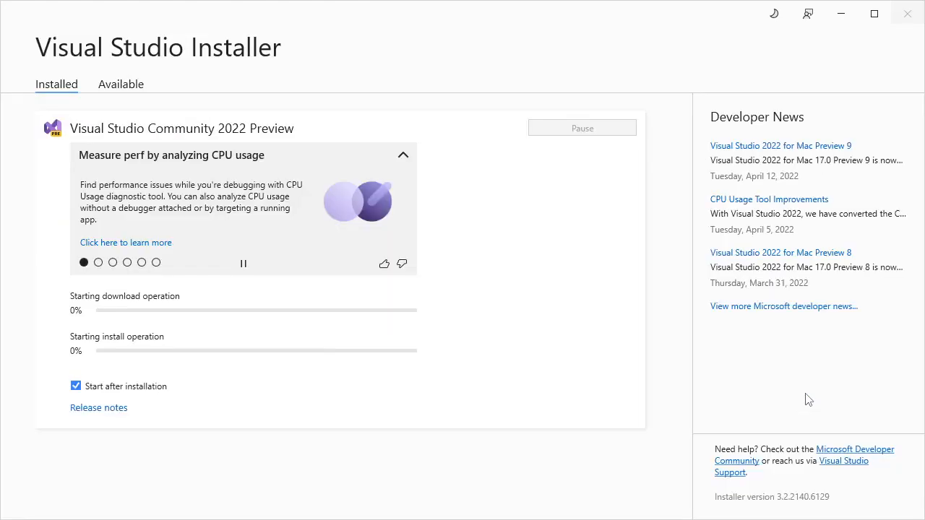